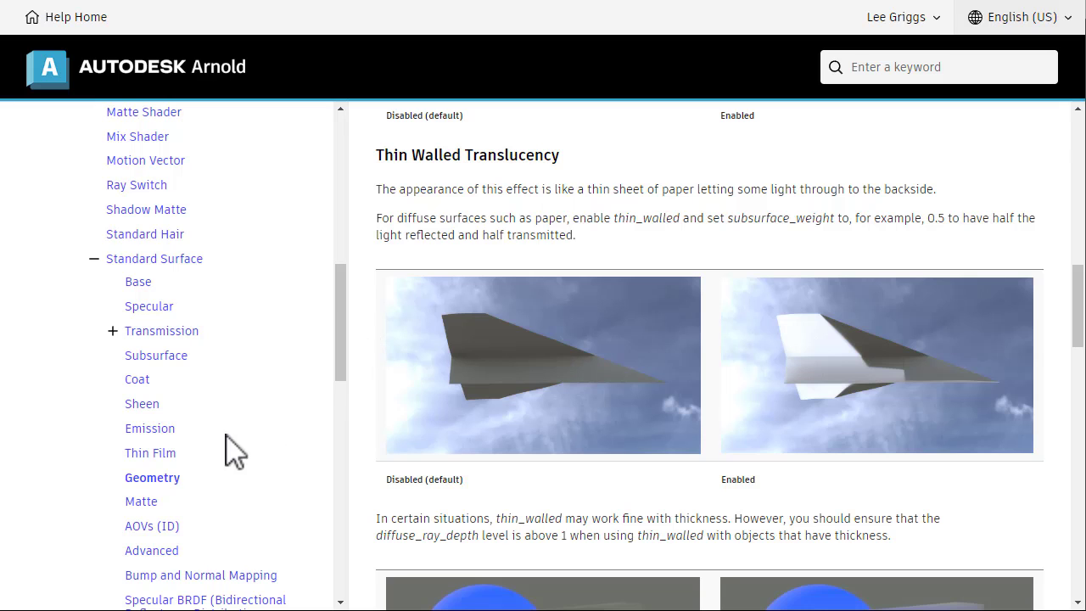
pyautogui.moveTo(384, 292)
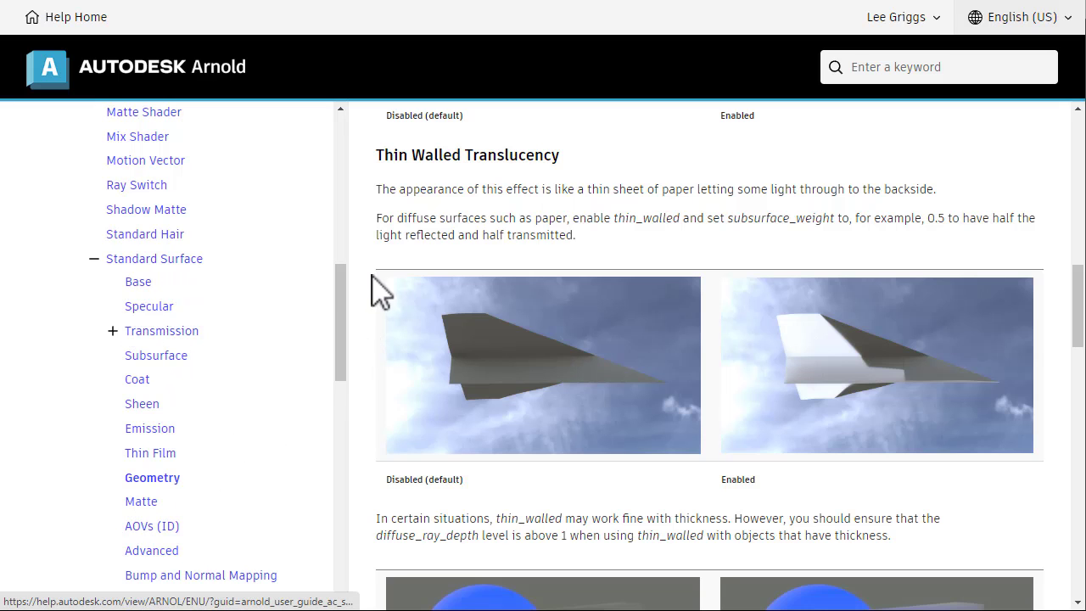
# Review the Arnold Geometry guide on back-lit thin single-sided objects and the subsurface_weight parameter
pyautogui.click(152, 477)
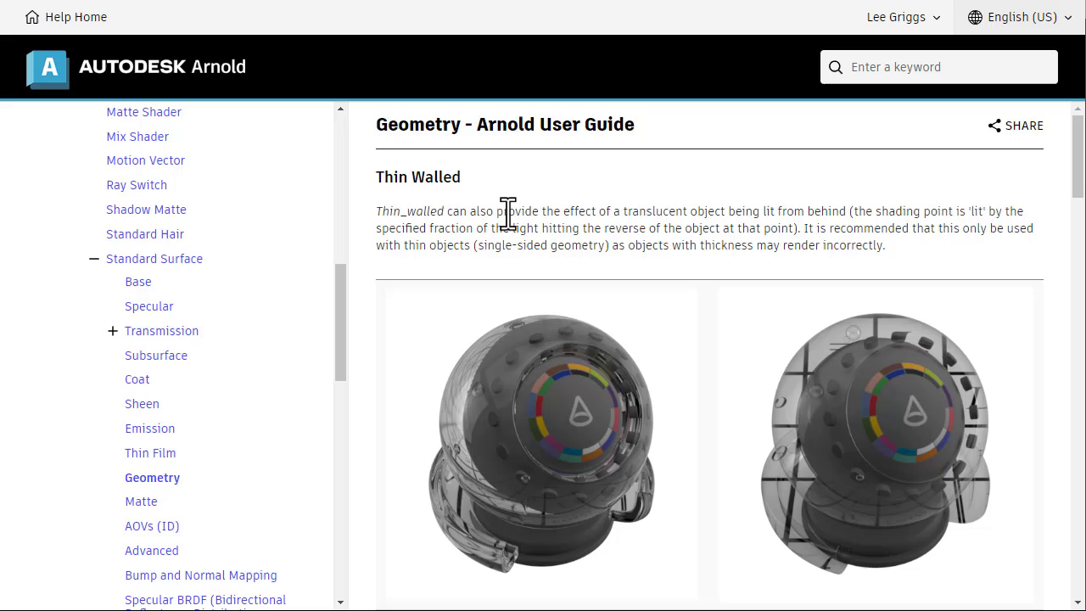
pyautogui.moveTo(509, 211); pyautogui.dragTo(847, 210)
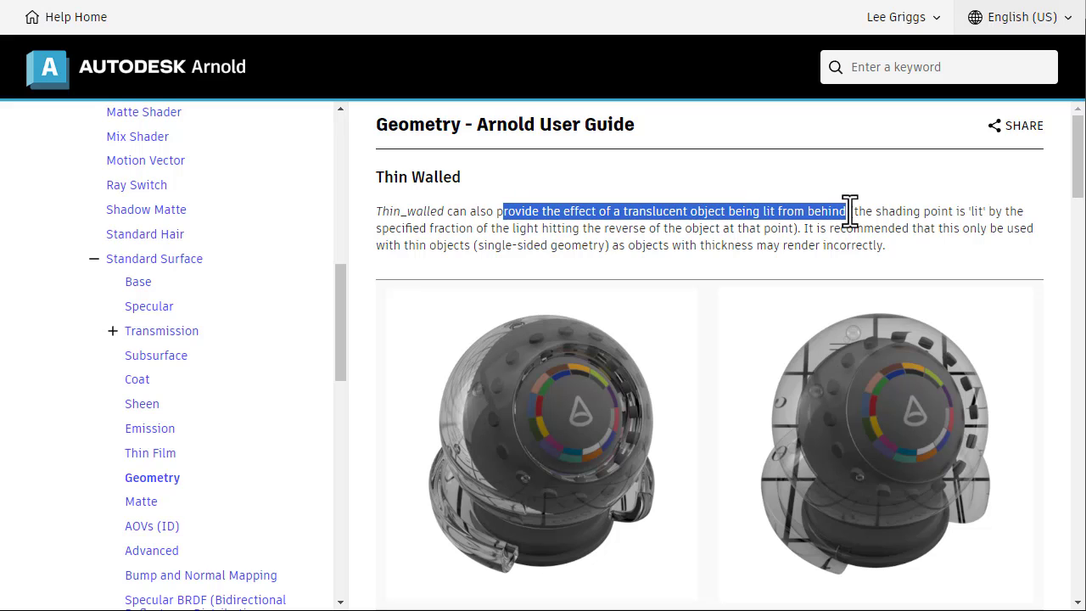
pyautogui.click(642, 254)
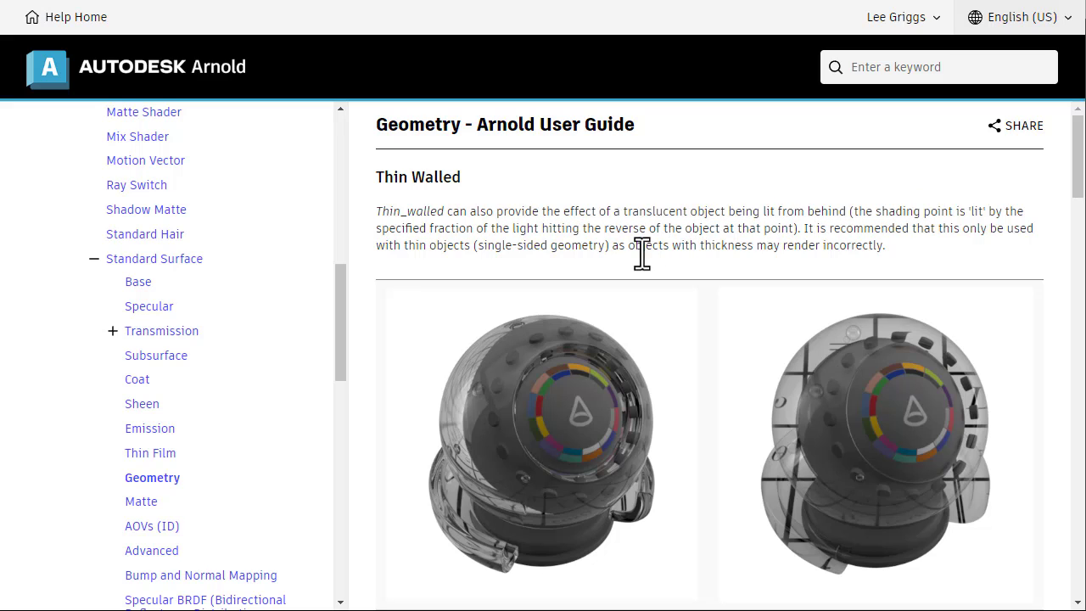
pyautogui.moveTo(397, 251)
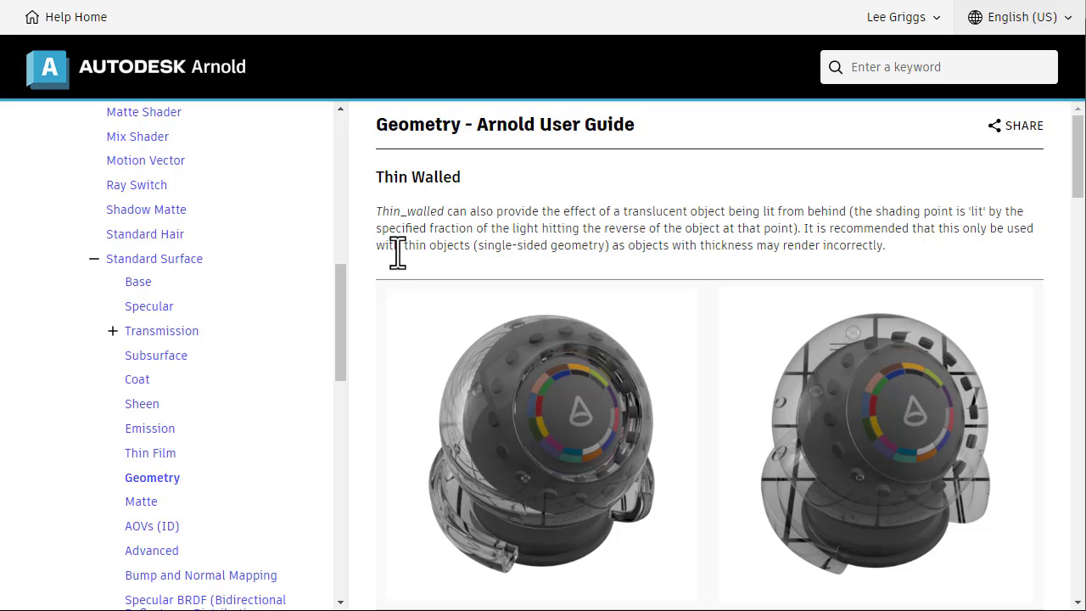
pyautogui.moveTo(401, 244); pyautogui.dragTo(604, 244)
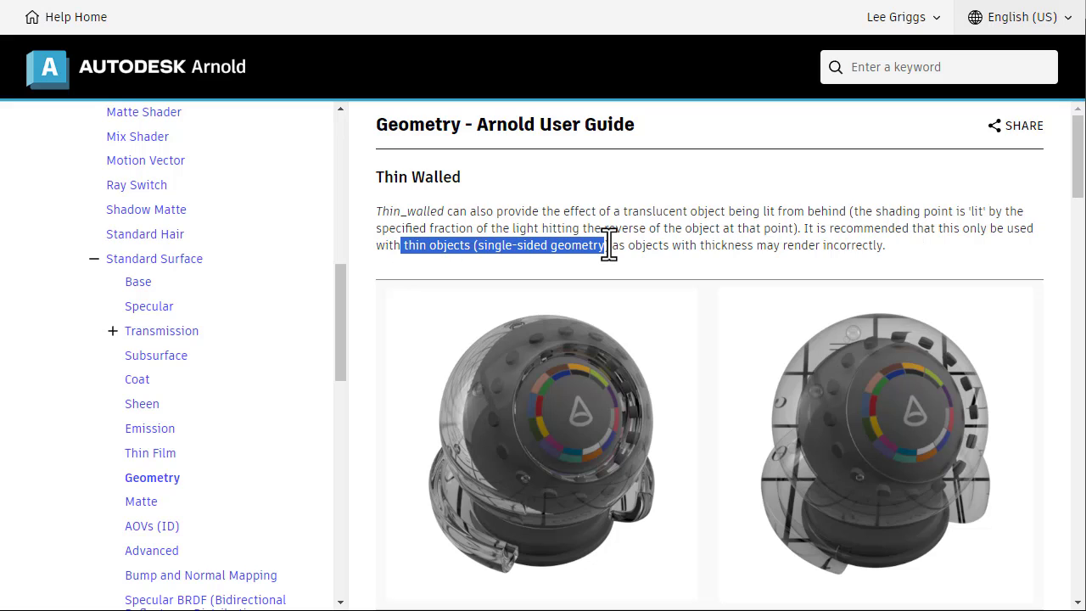
pyautogui.click(720, 245)
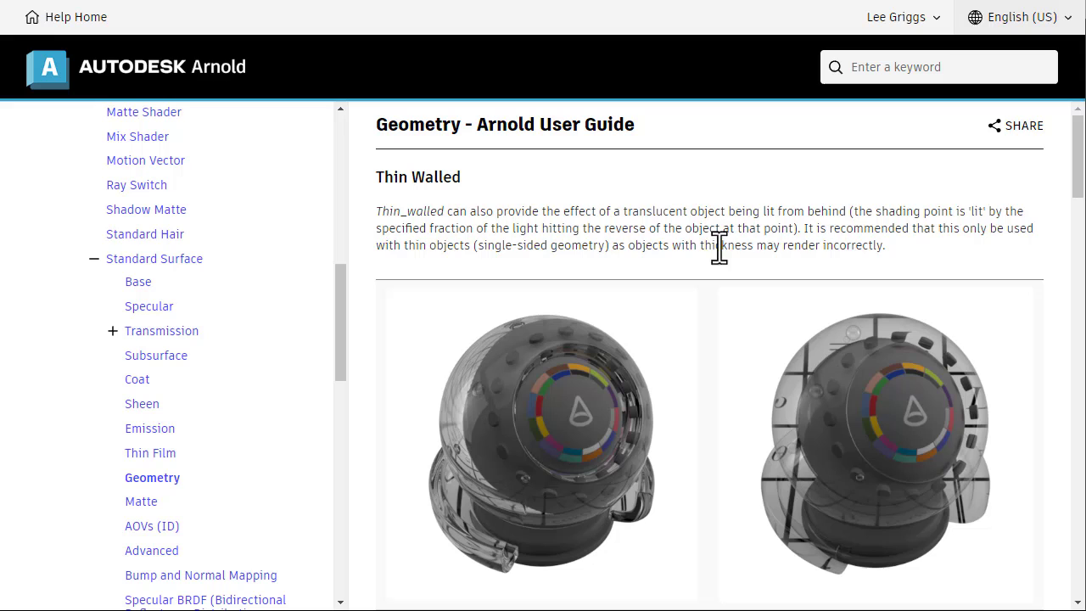
pyautogui.scroll(-3)
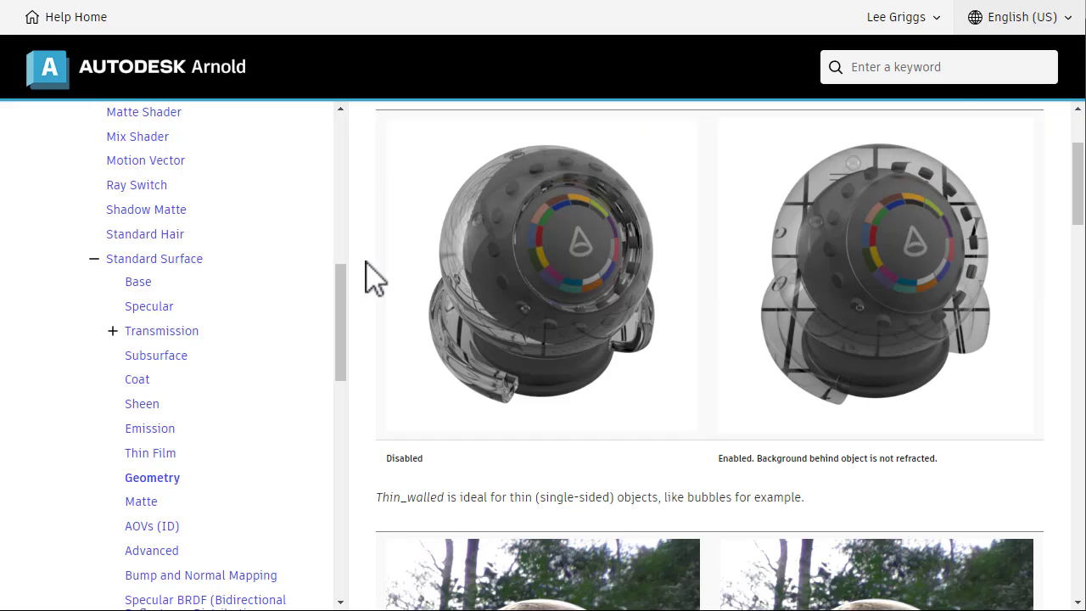
pyautogui.scroll(-3)
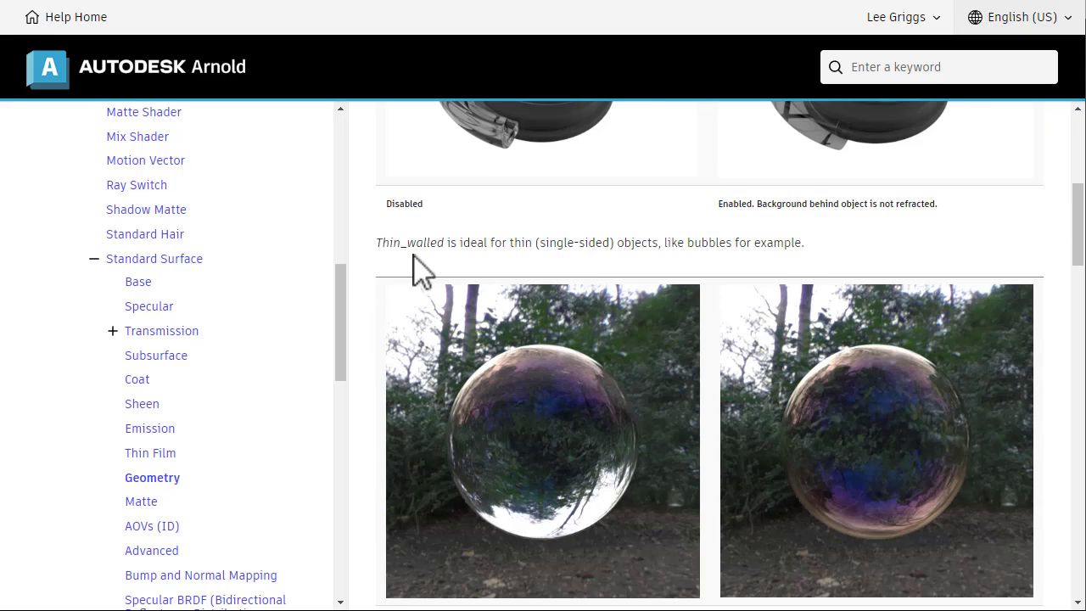
pyautogui.scroll(-3)
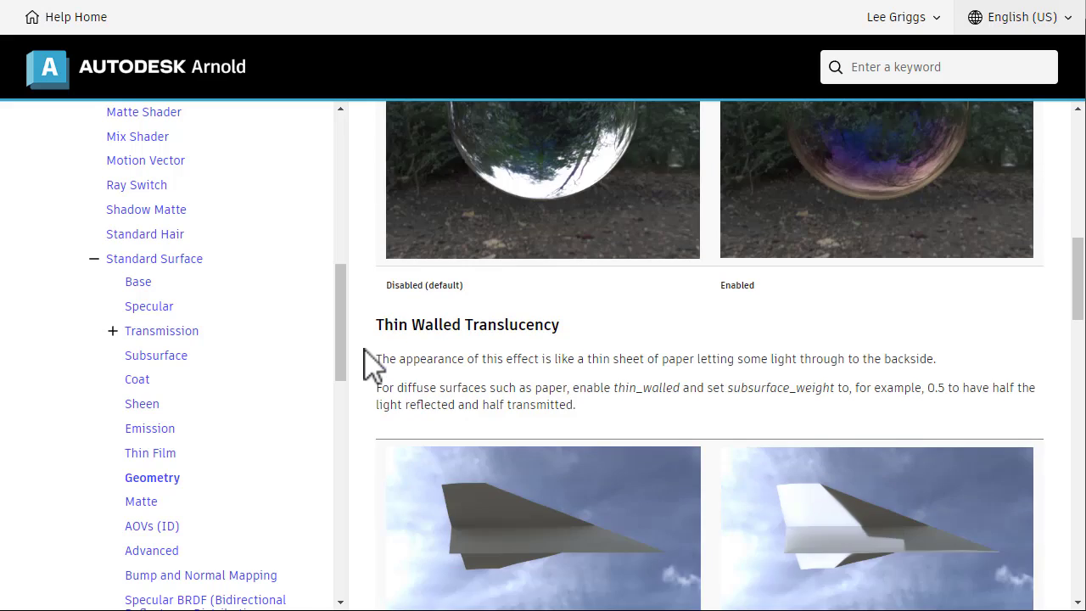
pyautogui.scroll(-3)
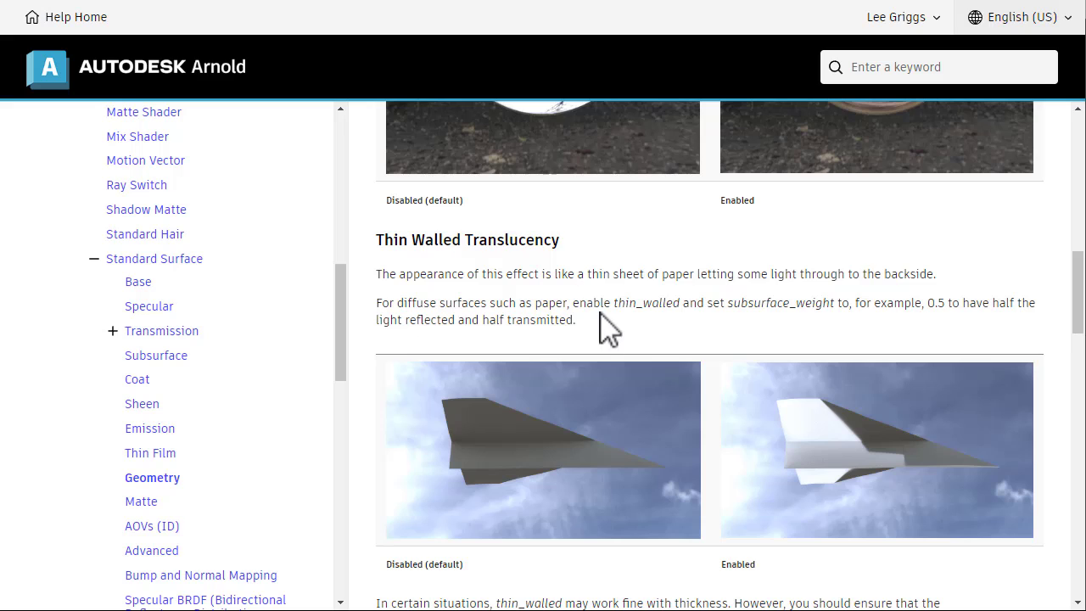
pyautogui.moveTo(731, 302)
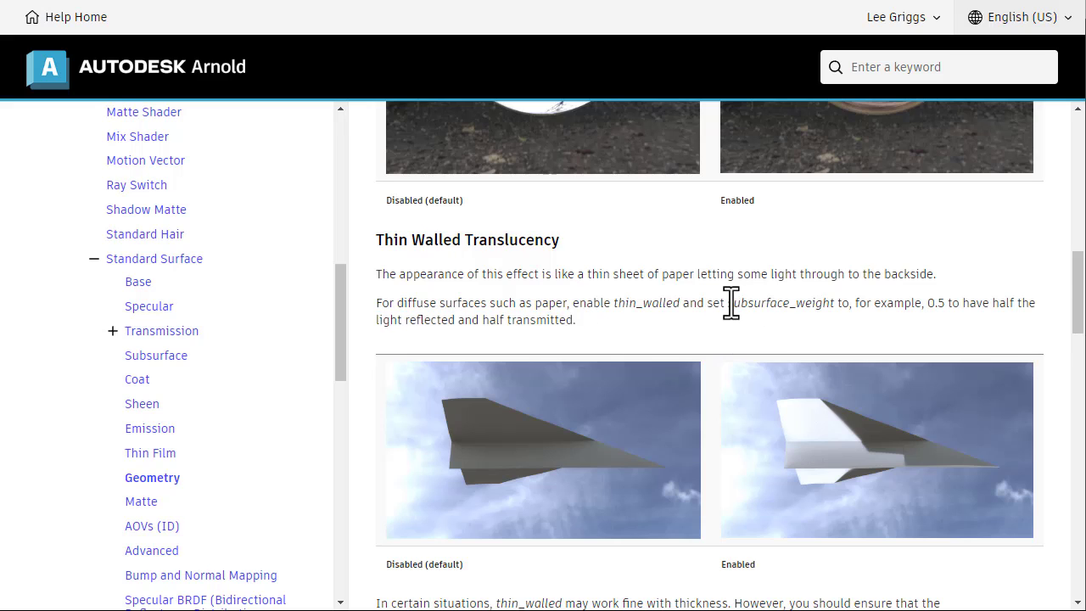
pyautogui.doubleClick(777, 303)
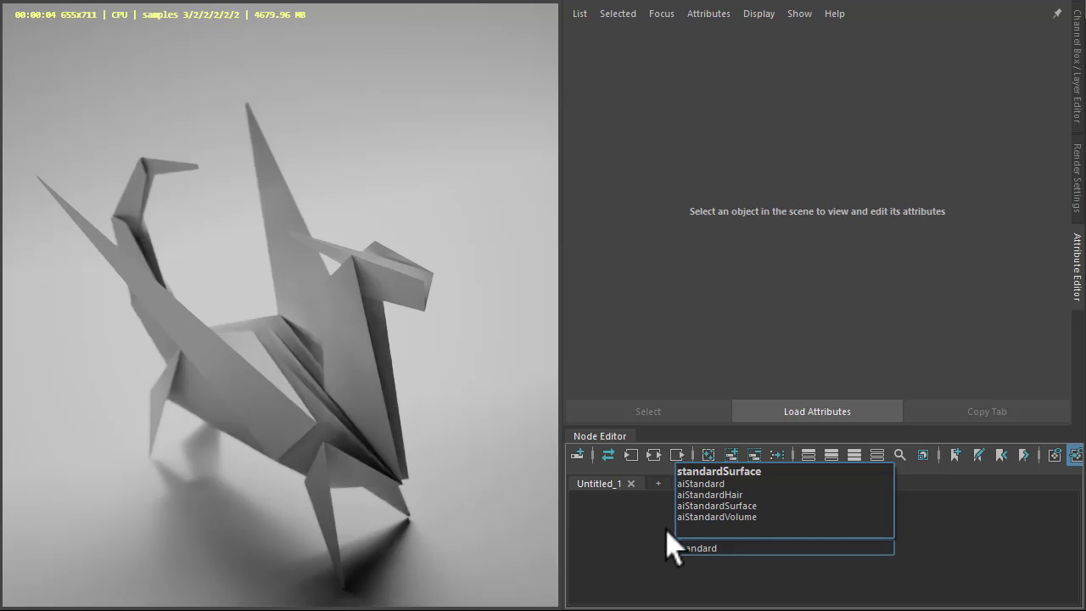
# Add an aiStandardSurface material origami1 with diffuse and specular roughness raised to about 0.49
pyautogui.click(717, 506)
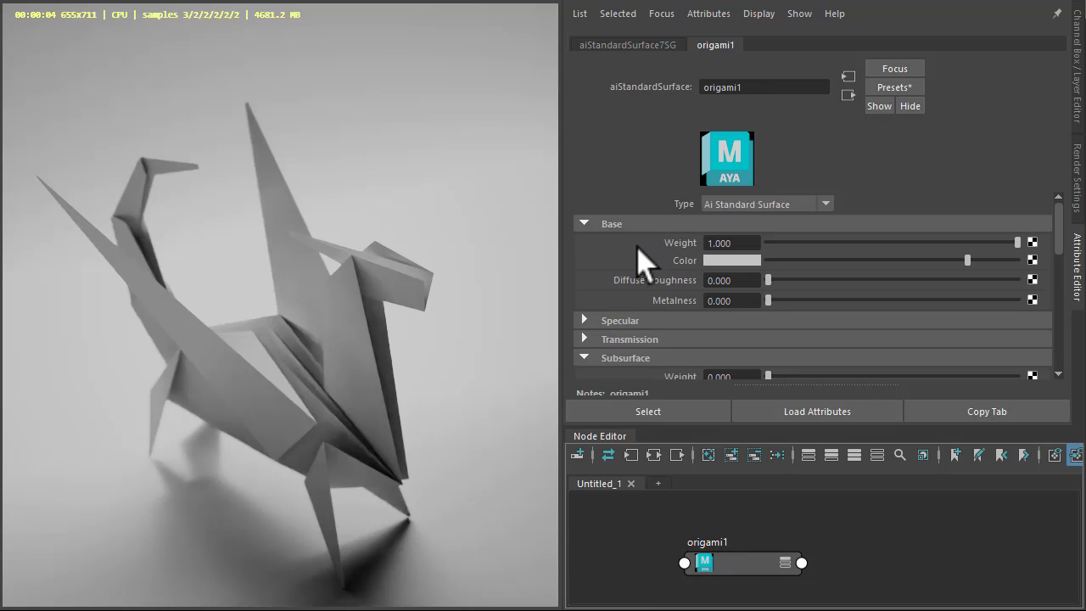
pyautogui.moveTo(767, 280); pyautogui.dragTo(890, 280)
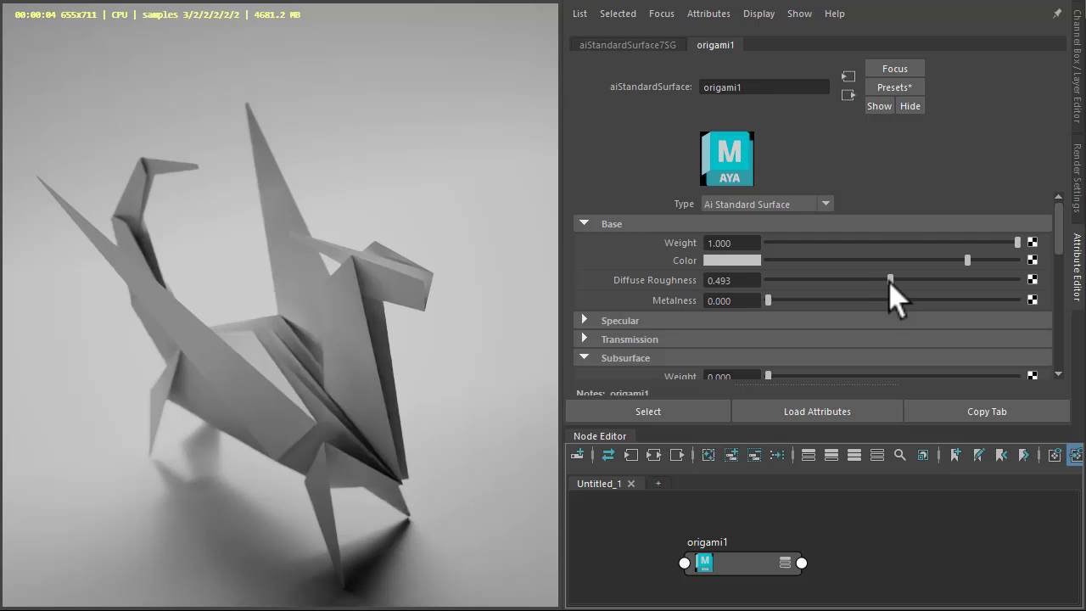
pyautogui.scroll(-3)
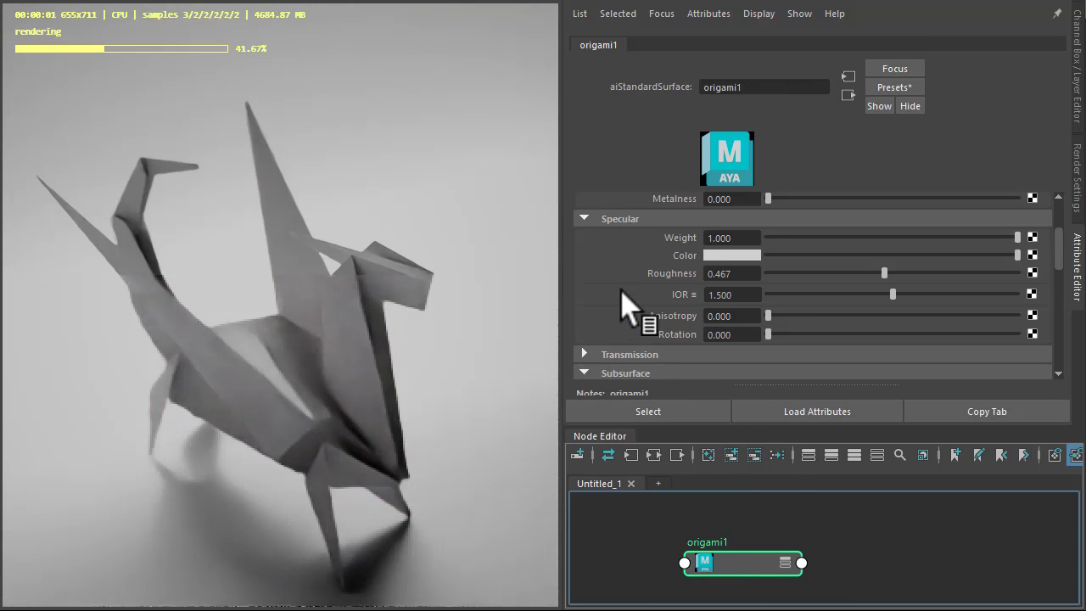
pyautogui.scroll(-3)
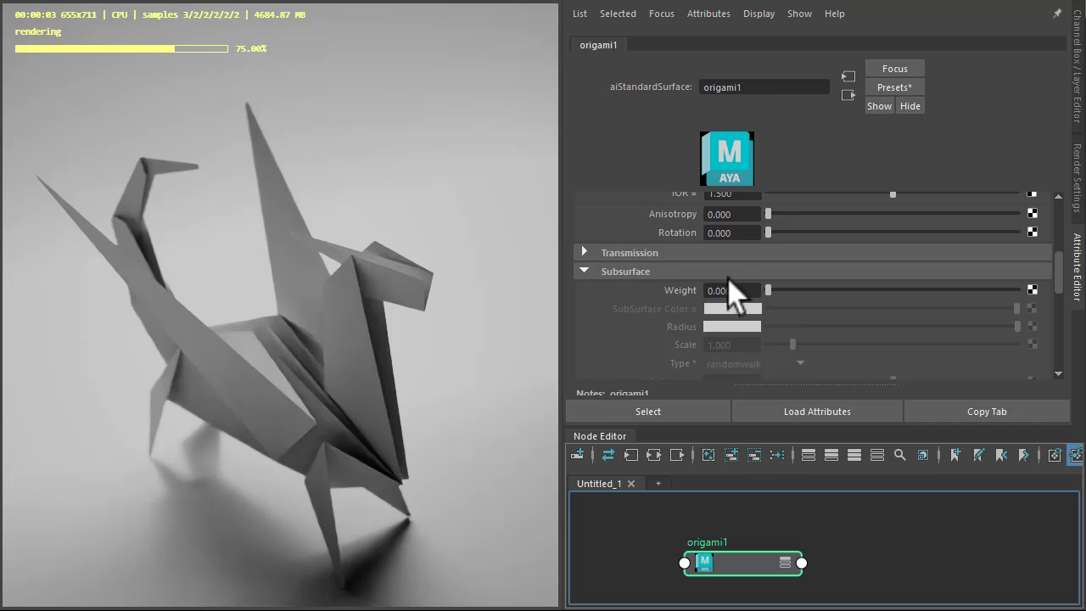
pyautogui.moveTo(767, 288); pyautogui.dragTo(937, 288)
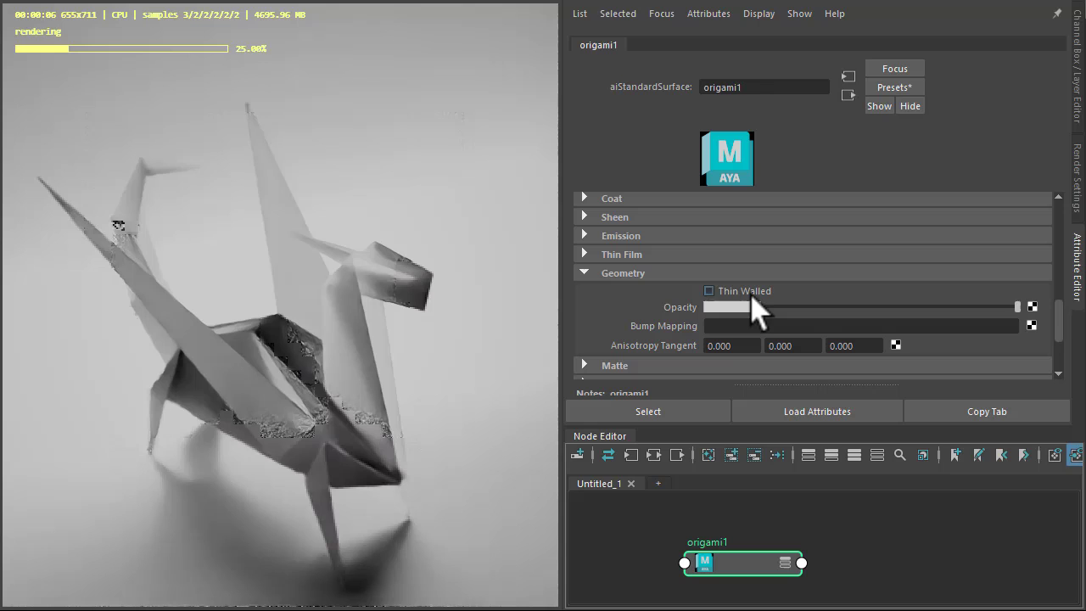
# Turn on Thin Walled and set the subsurface weight to about 0.685 with a tan color
pyautogui.click(710, 290)
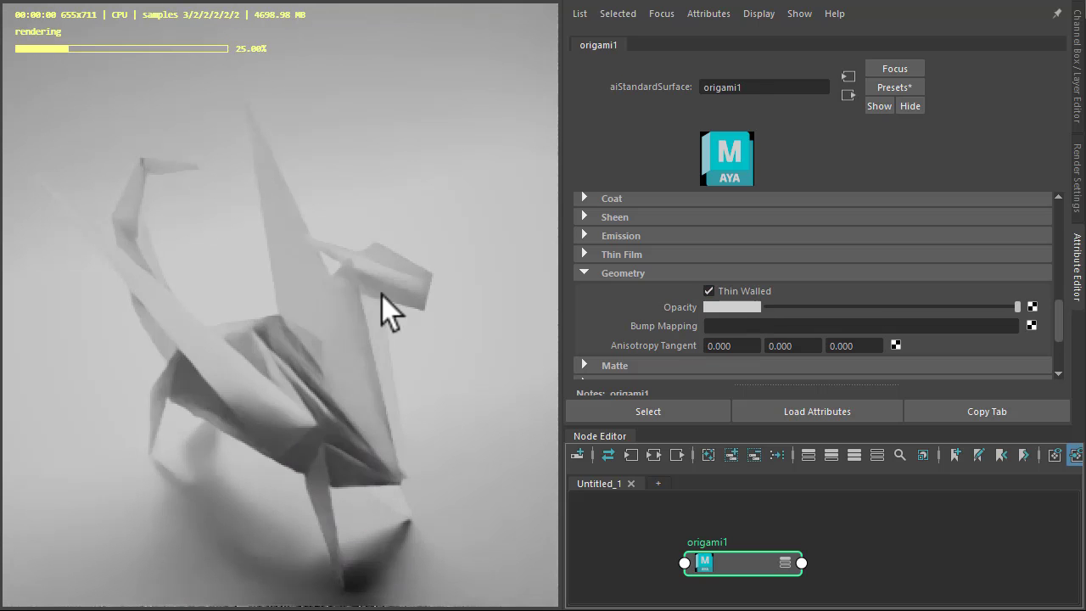
pyautogui.moveTo(333, 326)
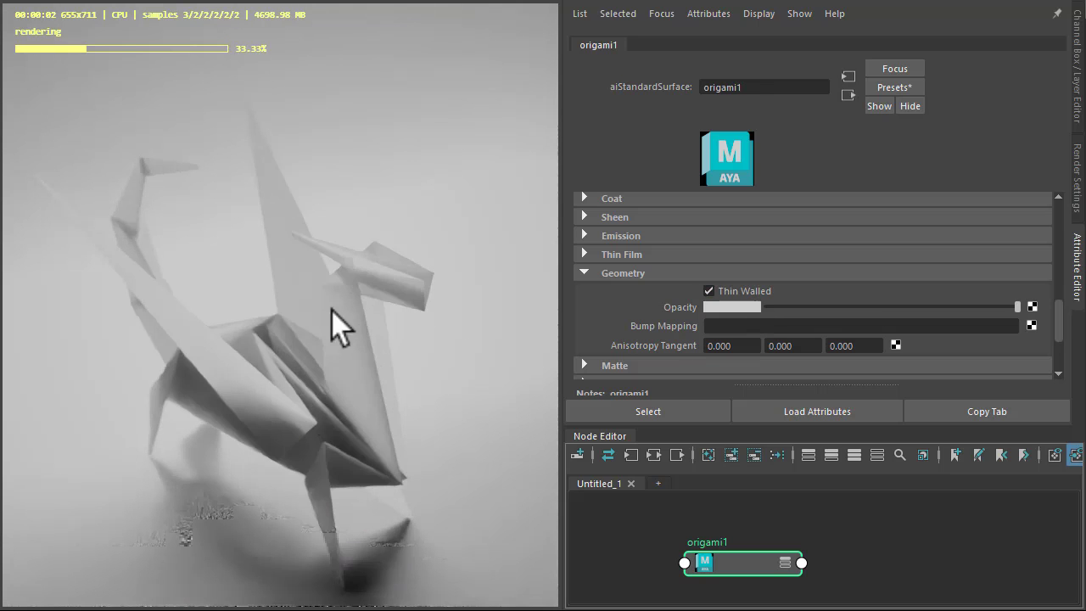
pyautogui.moveTo(602, 326)
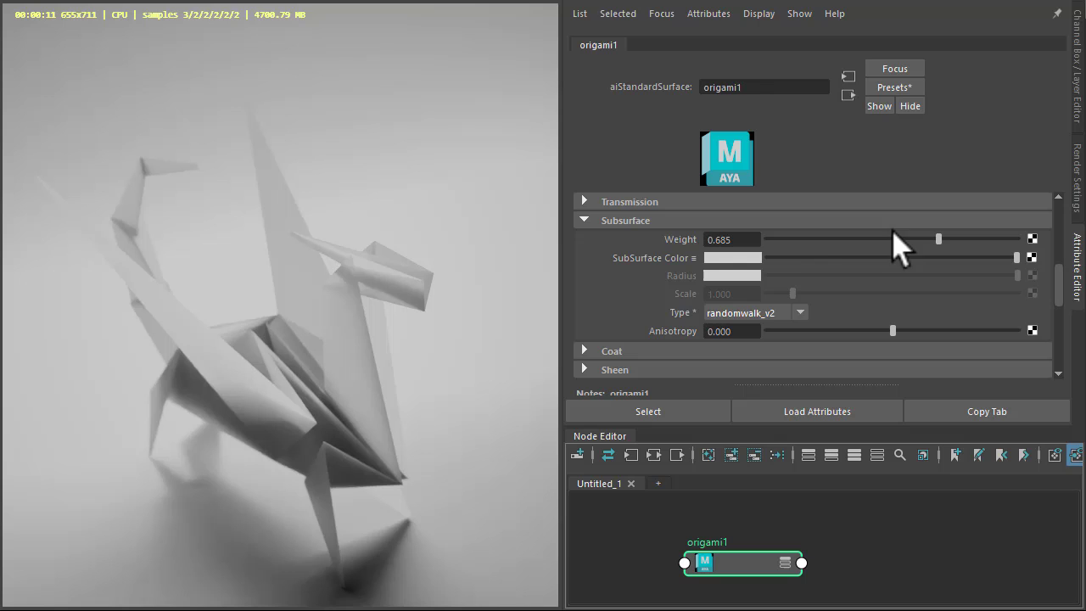
pyautogui.click(732, 258)
pyautogui.write('ima')
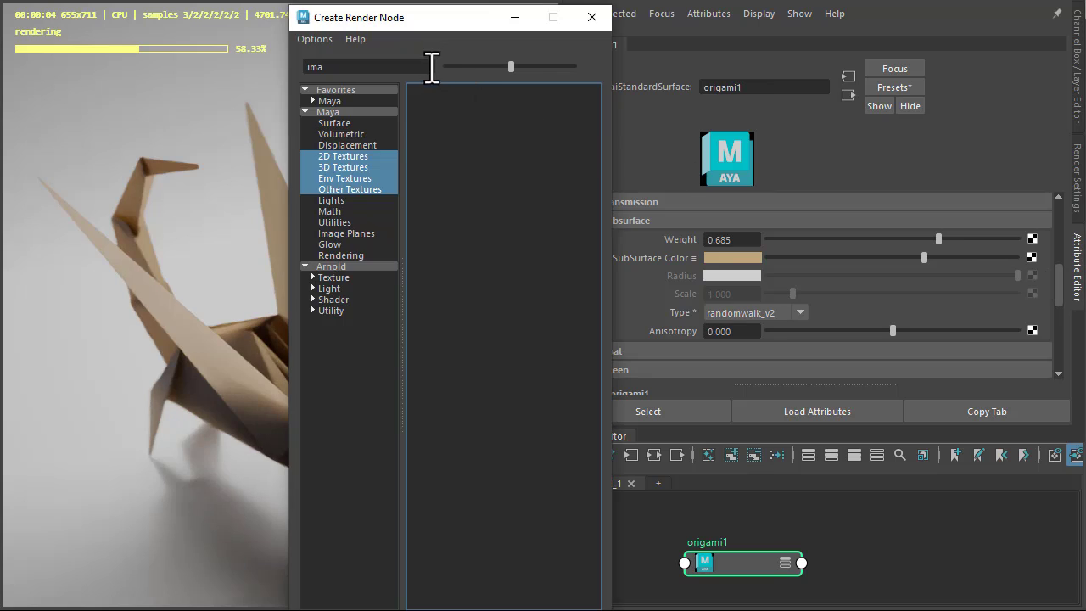
# Create an aiImage node loading 'paper texture orange.jpg' to drive origami1's subsurface color
pyautogui.click(331, 265)
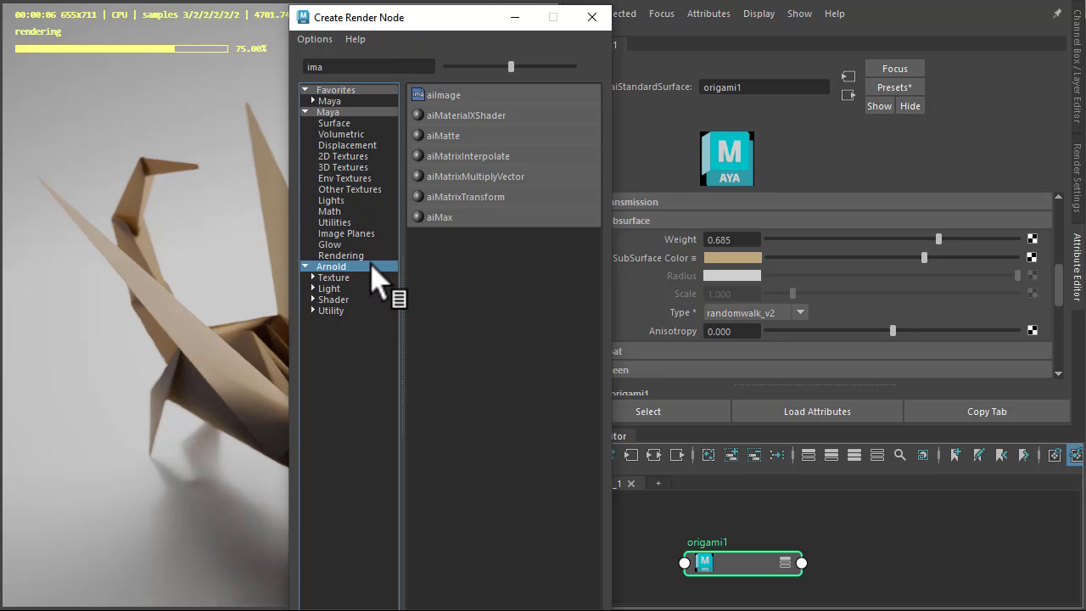
pyautogui.click(444, 95)
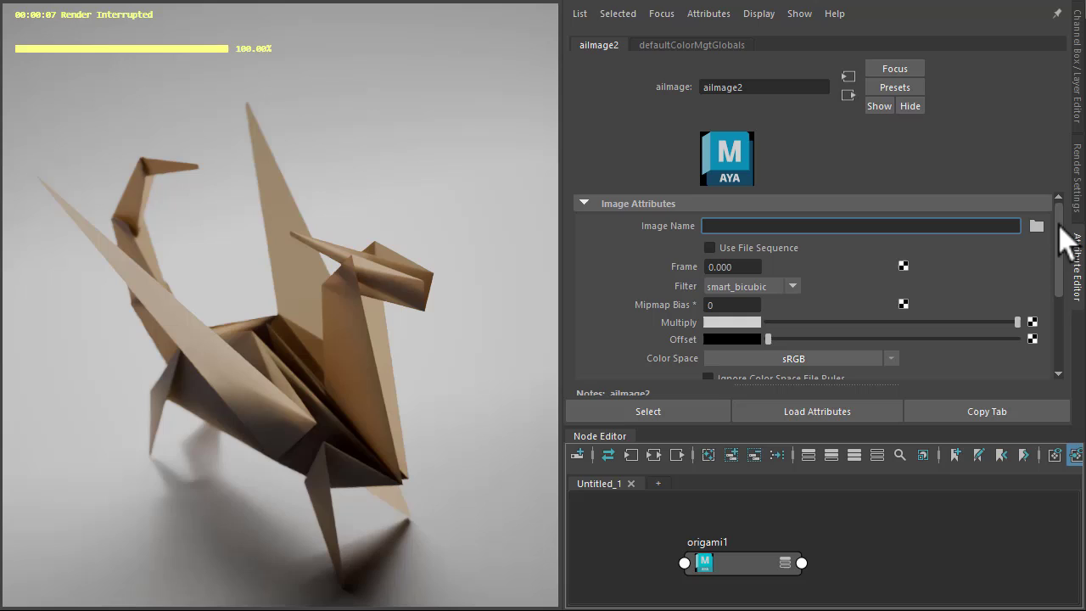
pyautogui.click(1063, 225)
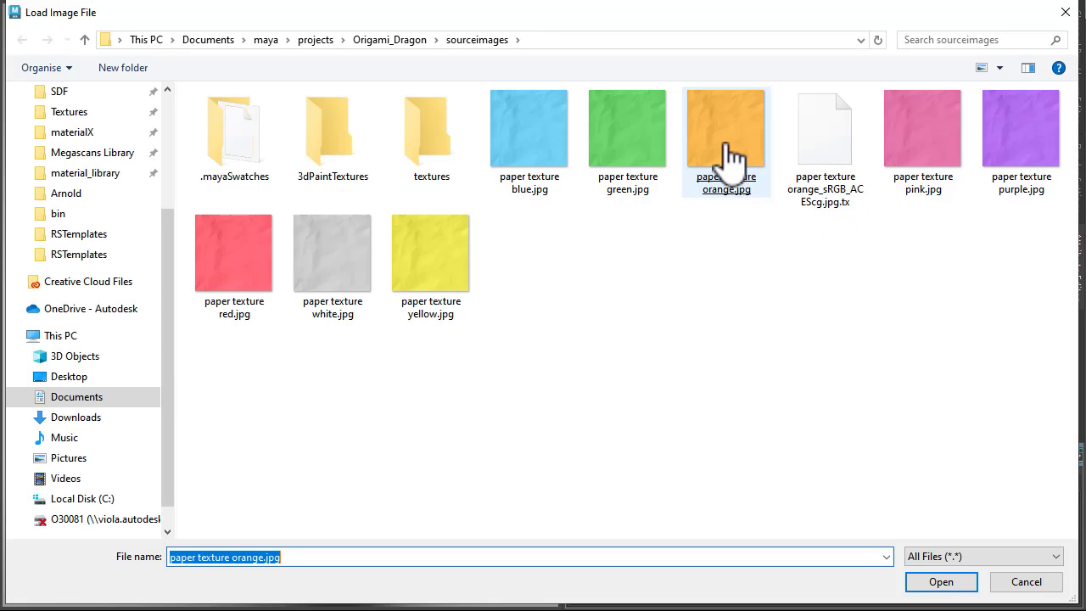
pyautogui.click(940, 580)
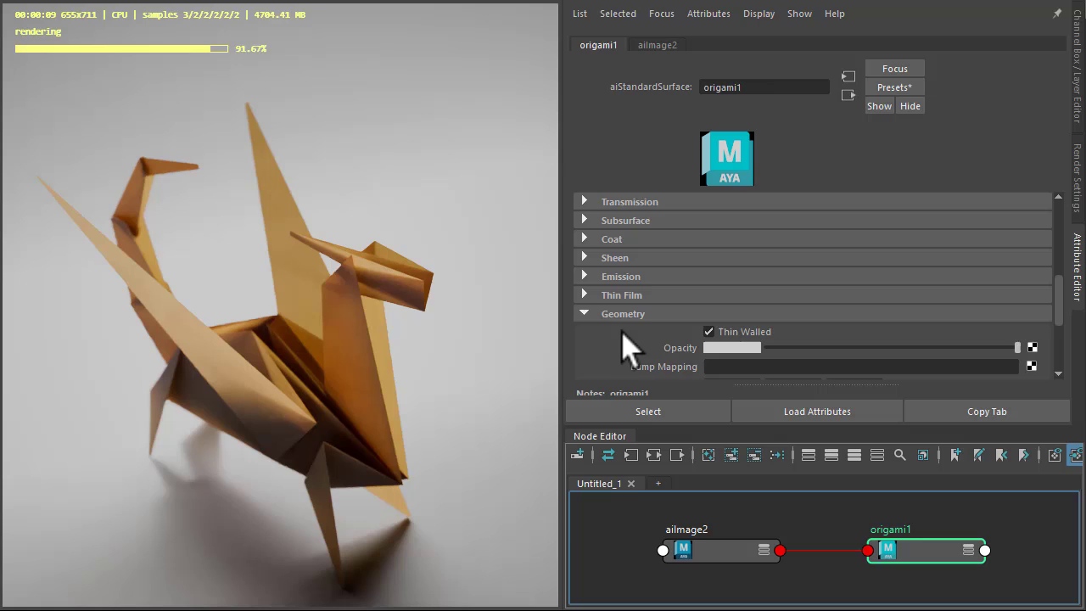
pyautogui.scroll(-3)
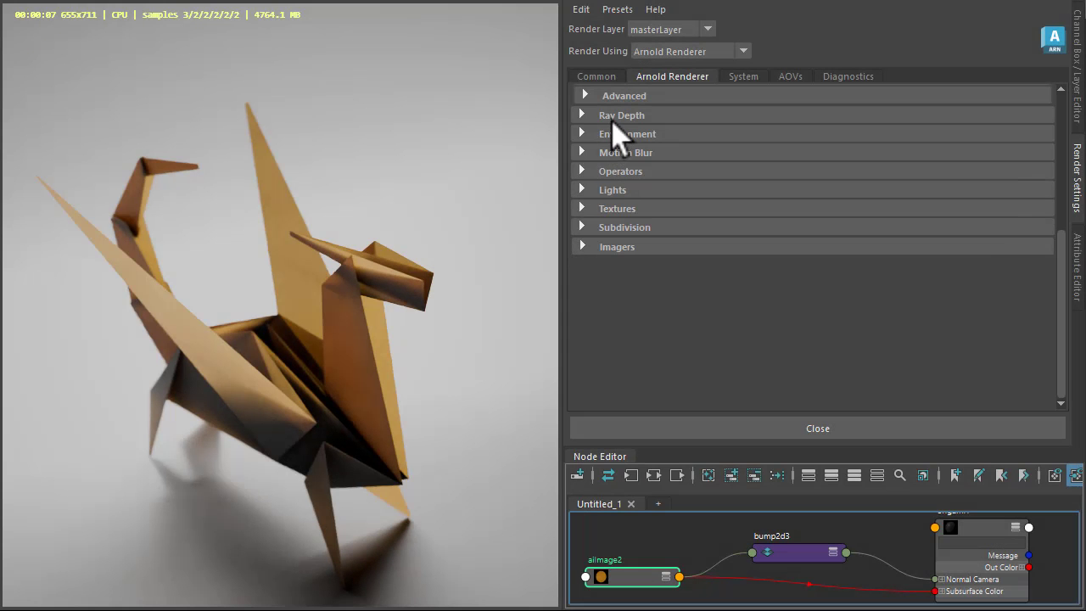
# In Arnold Ray Depth, raise Diffuse from 1 to 8 and increase Specular
pyautogui.click(621, 115)
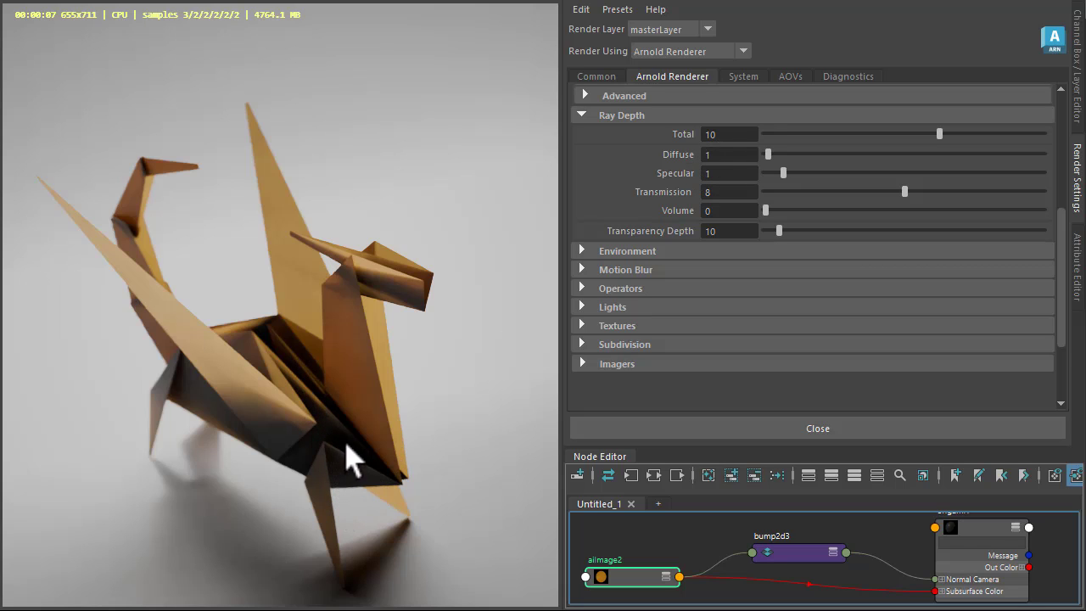
pyautogui.moveTo(365, 496)
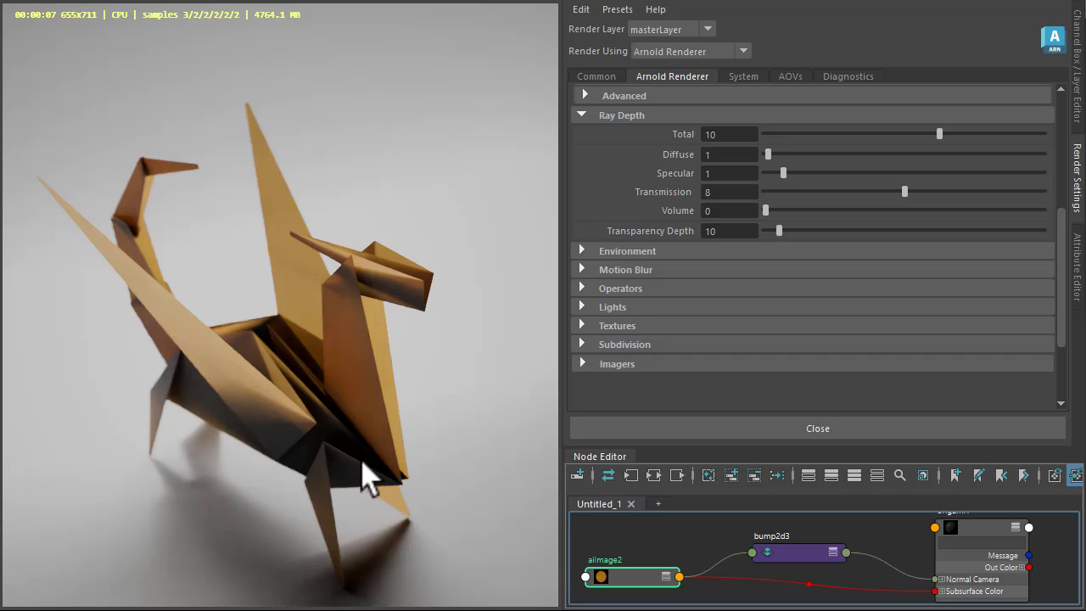
pyautogui.moveTo(683, 278)
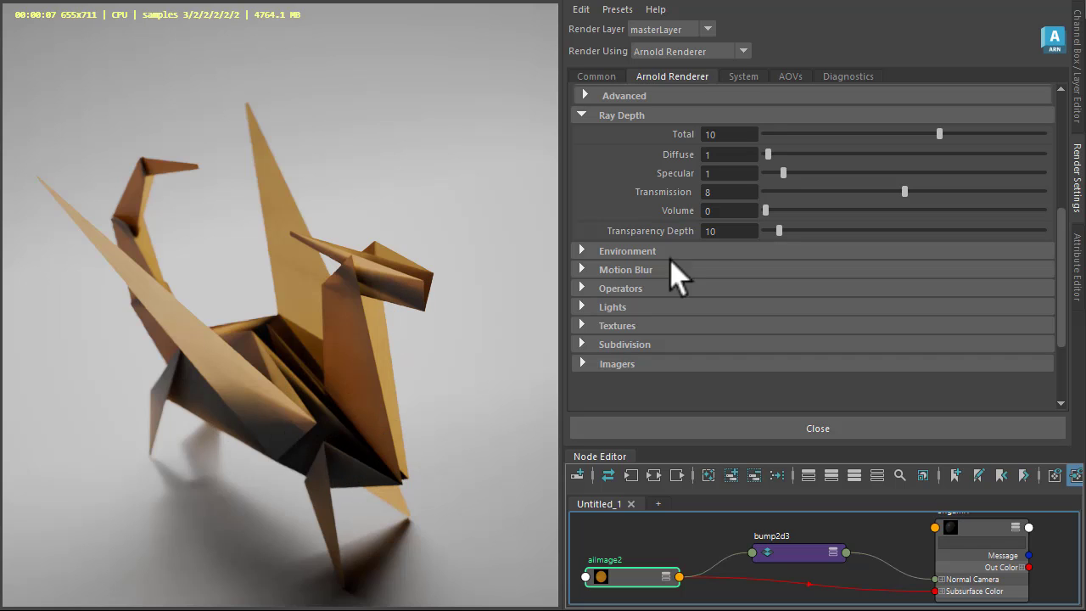
pyautogui.click(730, 154)
pyautogui.write('8')
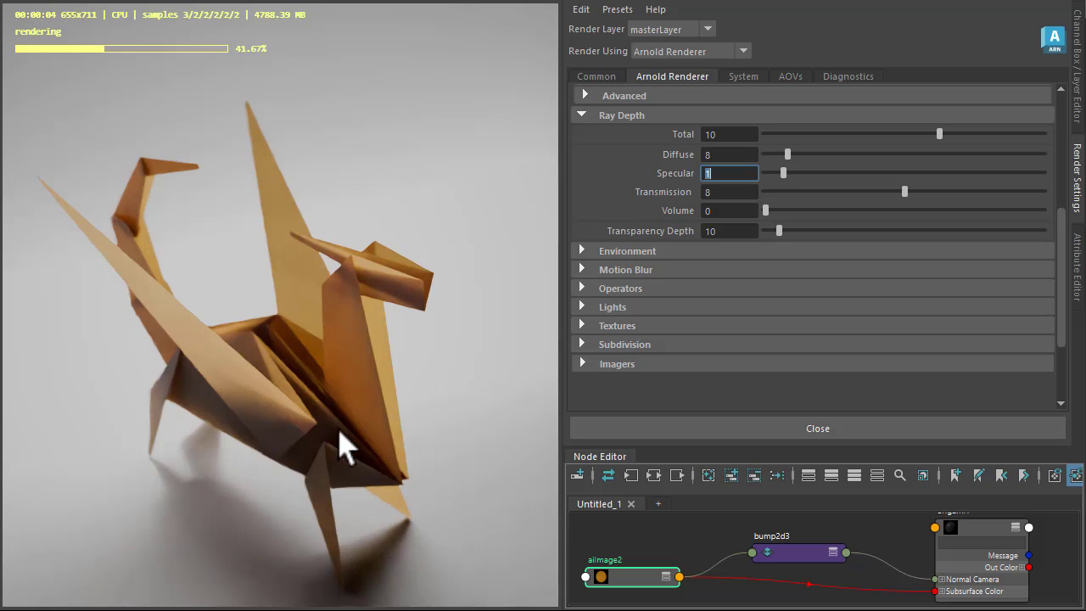
pyautogui.moveTo(628, 246)
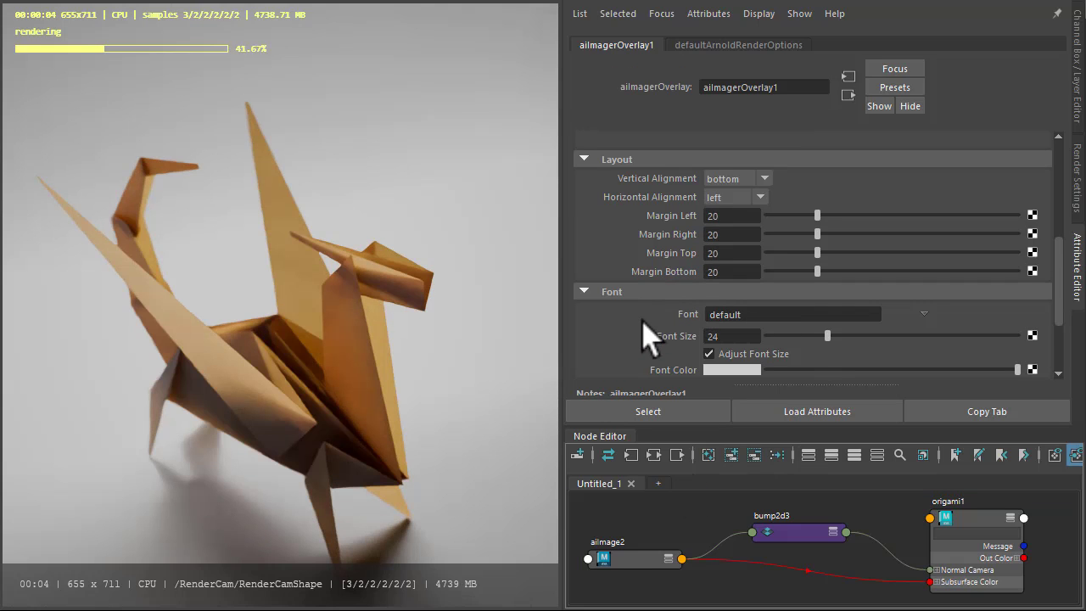
# Drag the aiImagerOverlay Background Opacity down to 0 for a transparent backdrop
pyautogui.scroll(-3)
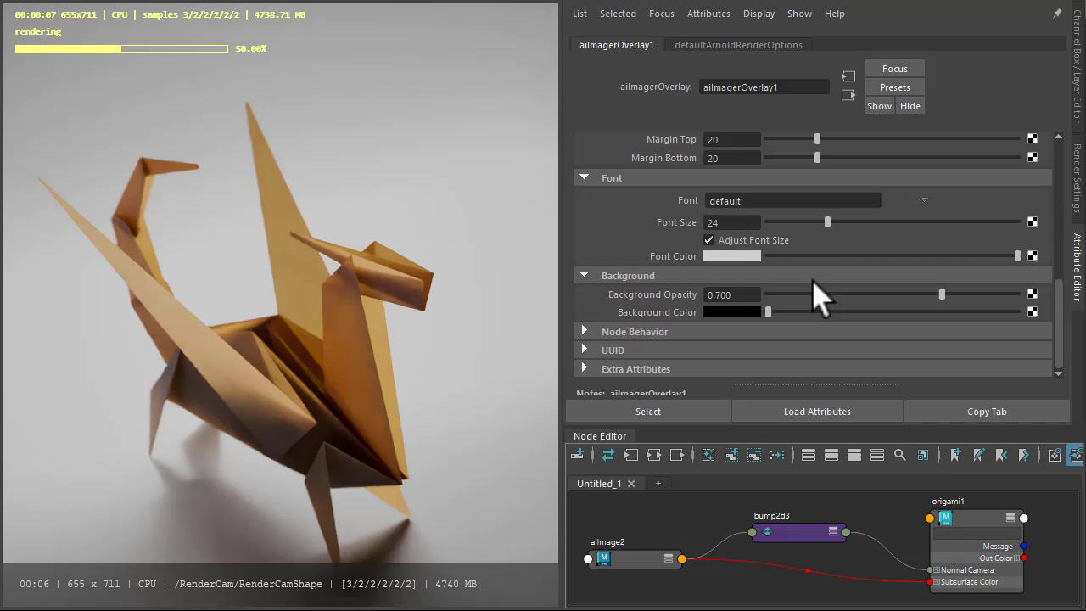
pyautogui.moveTo(942, 293); pyautogui.dragTo(1019, 294)
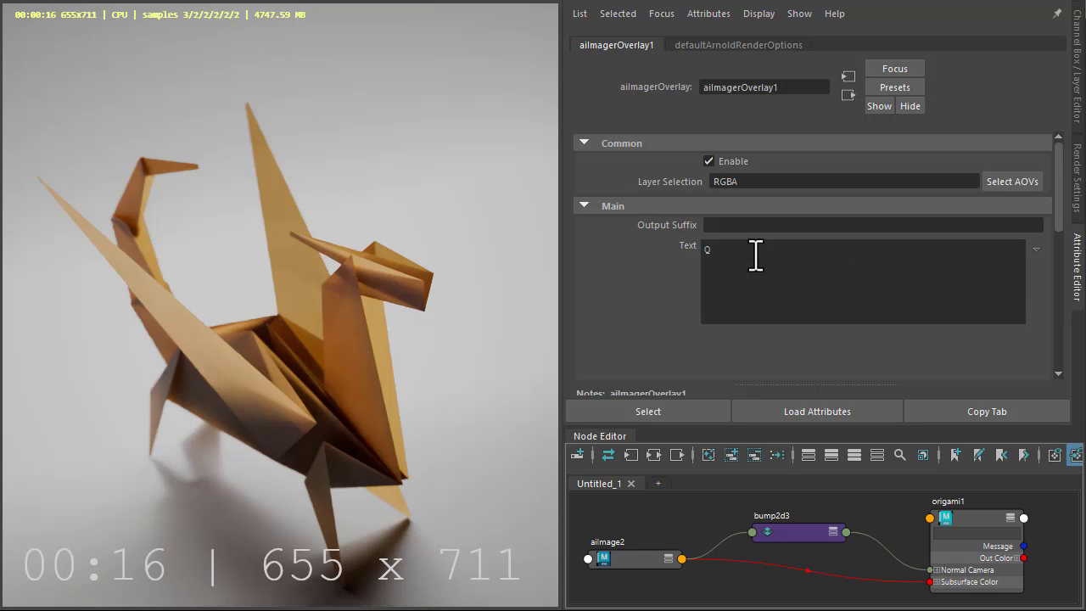
# Set the overlay text to ORIGAMI with top vertical and center horizontal alignment
pyautogui.write('R')
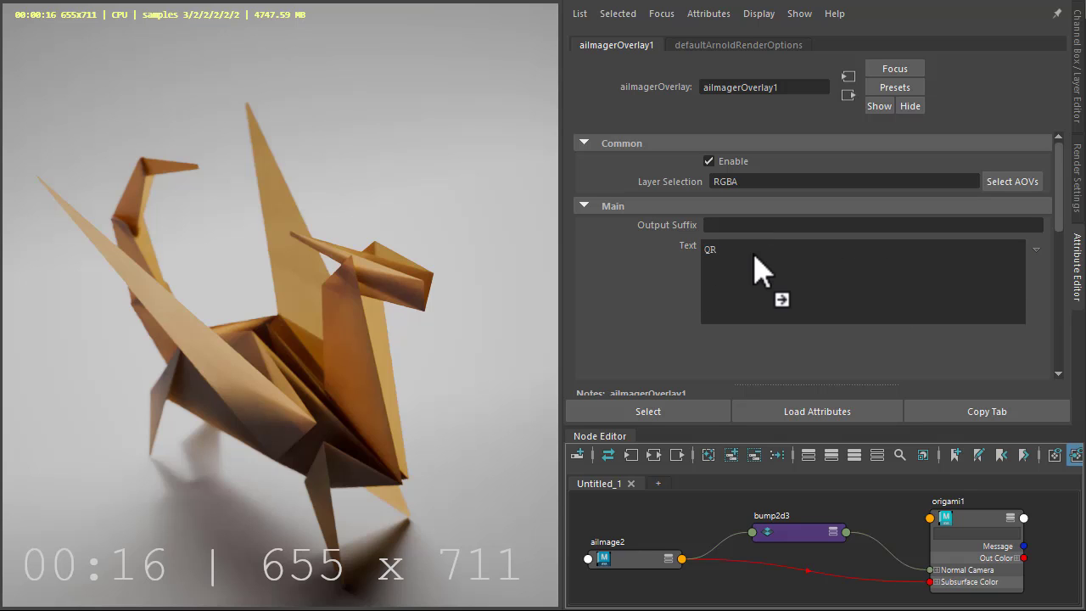
pyautogui.write('ORIGAMI')
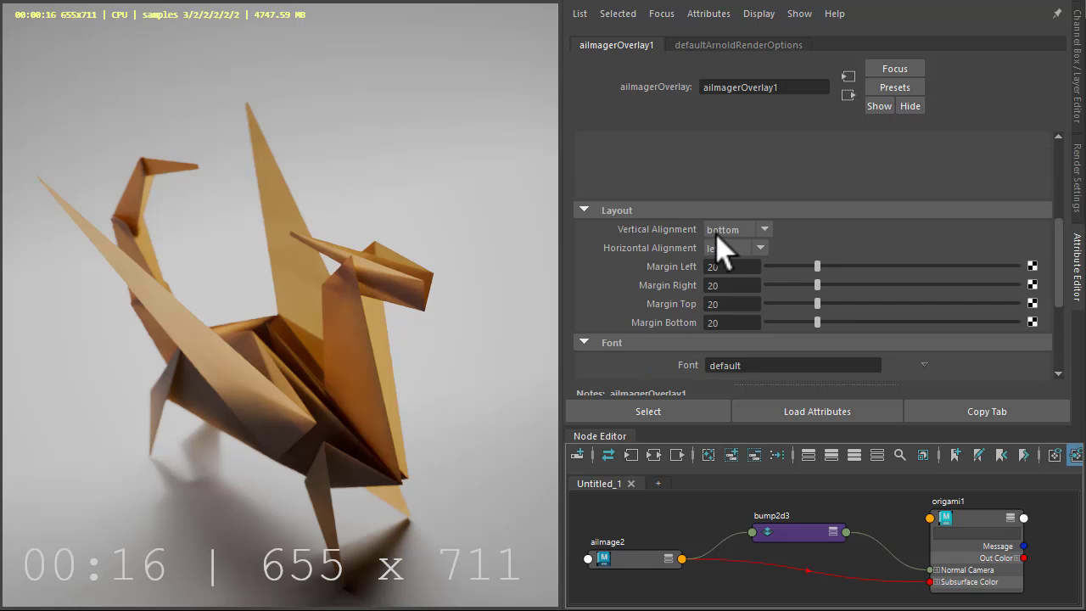
pyautogui.click(762, 229)
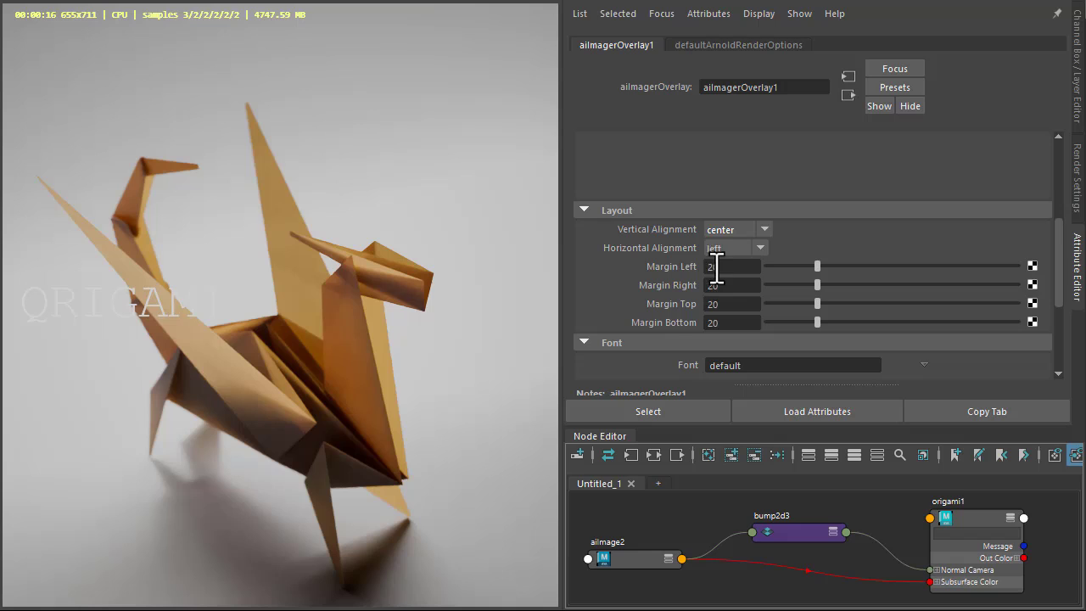
pyautogui.click(757, 248)
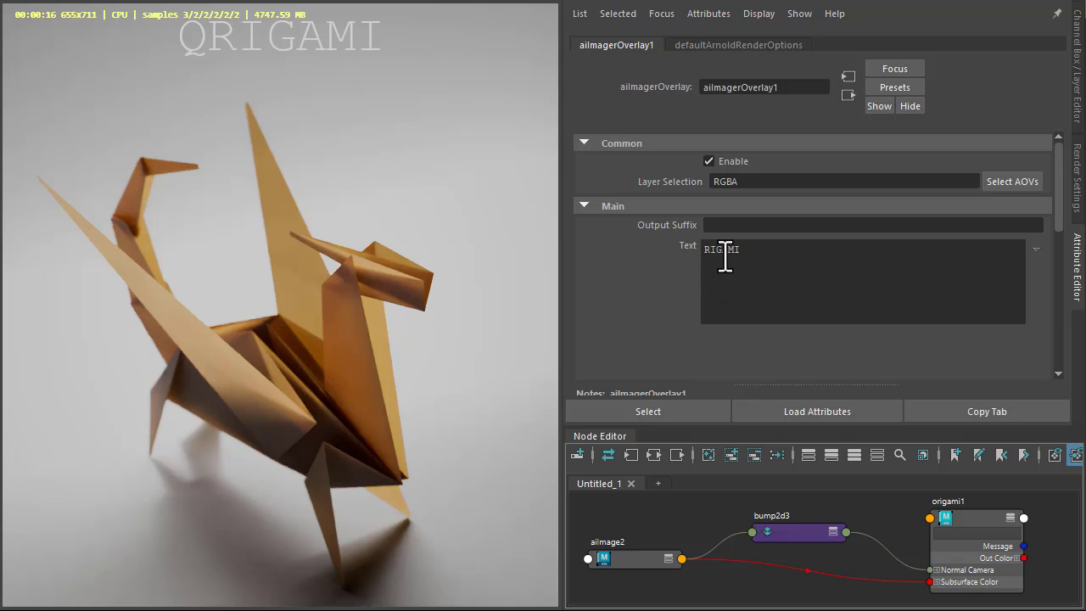
pyautogui.scroll(-3)
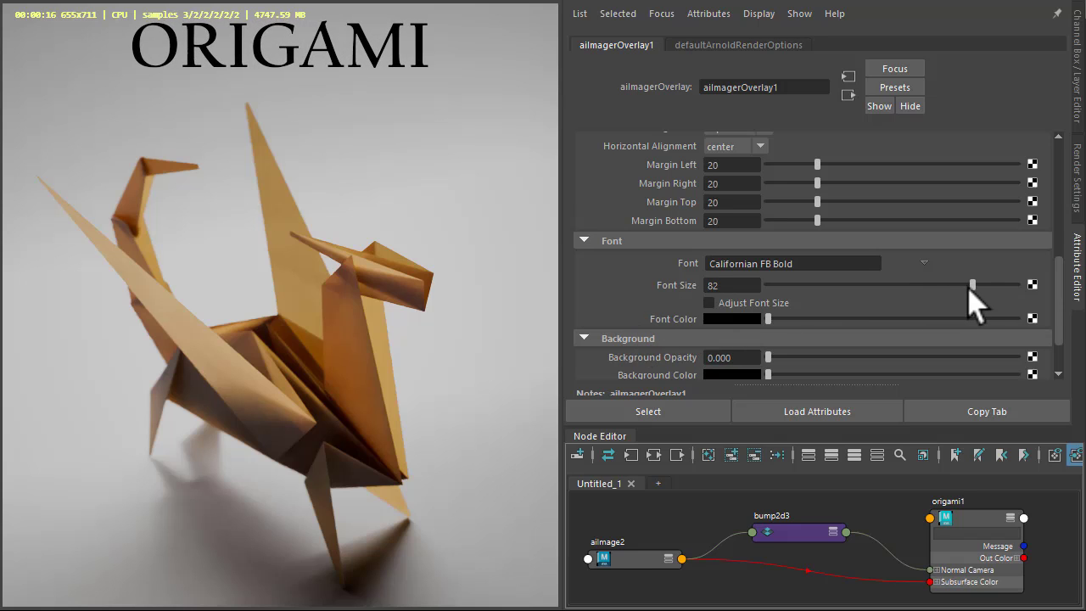
# Enlarge the ORIGAMI title to font size 99 and raise its top margin to 49
pyautogui.moveTo(971, 285); pyautogui.dragTo(1015, 285)
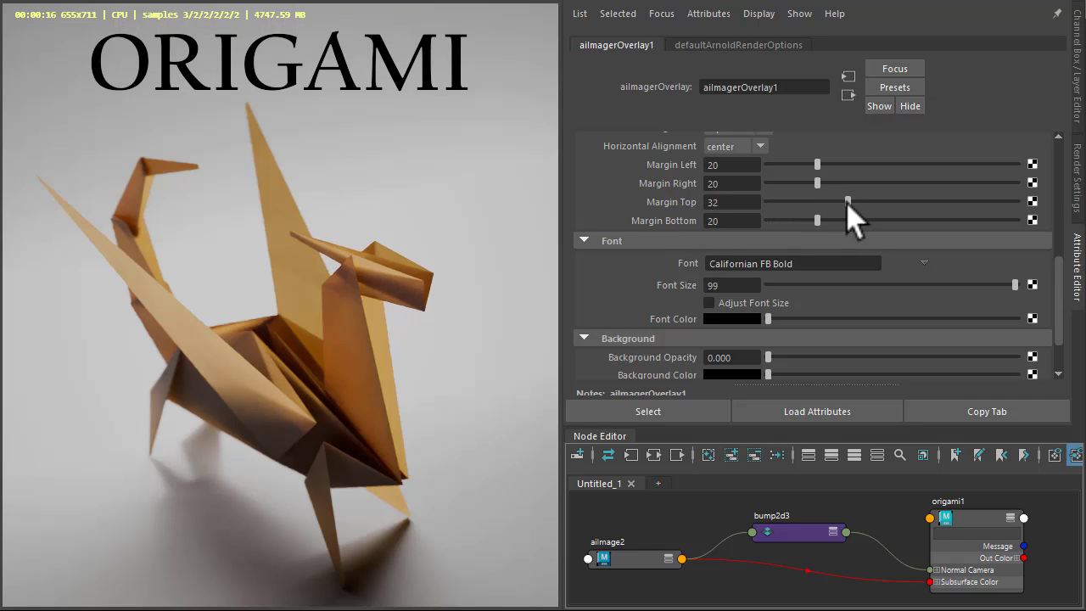
pyautogui.moveTo(847, 200); pyautogui.dragTo(890, 200)
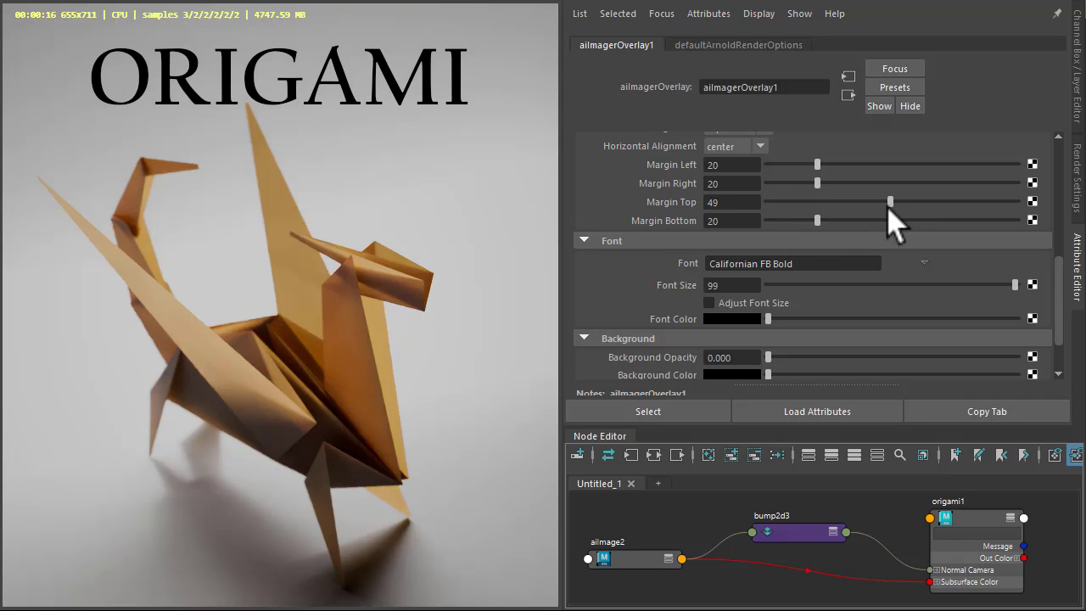